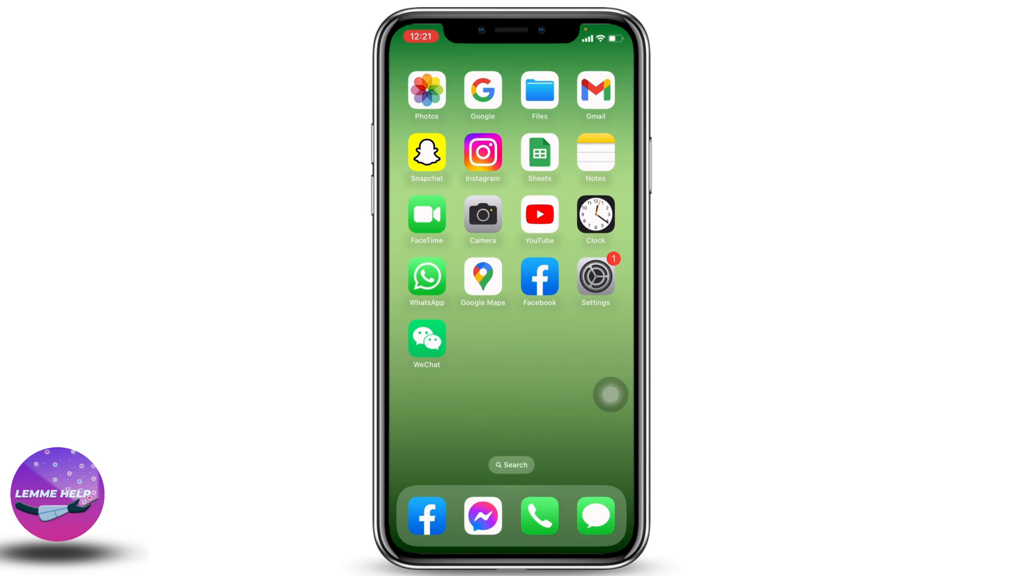
pyautogui.moveTo(610, 314)
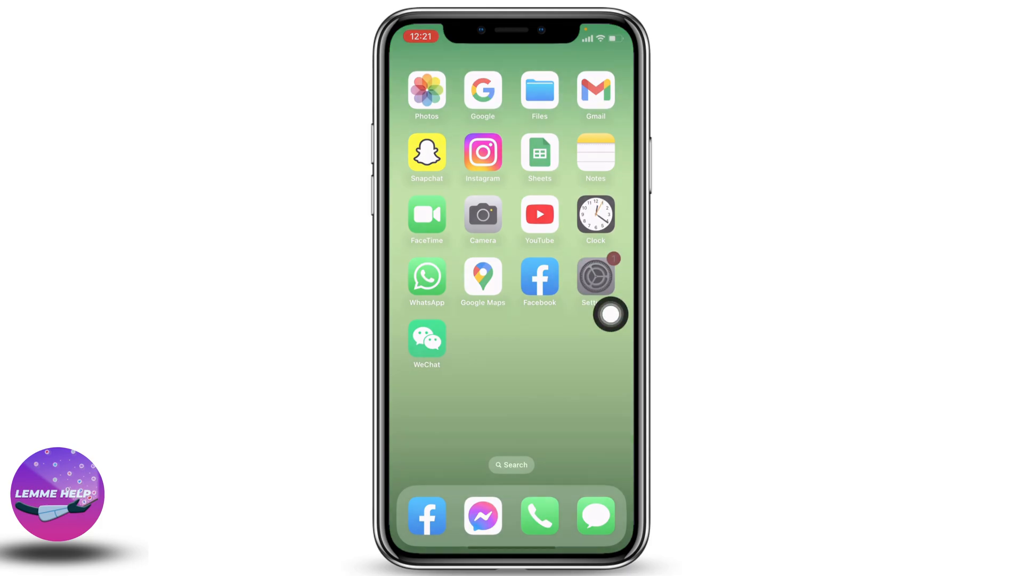
# - Launch Settings from the home screen and go to the Accessibility page
pyautogui.click(595, 273)
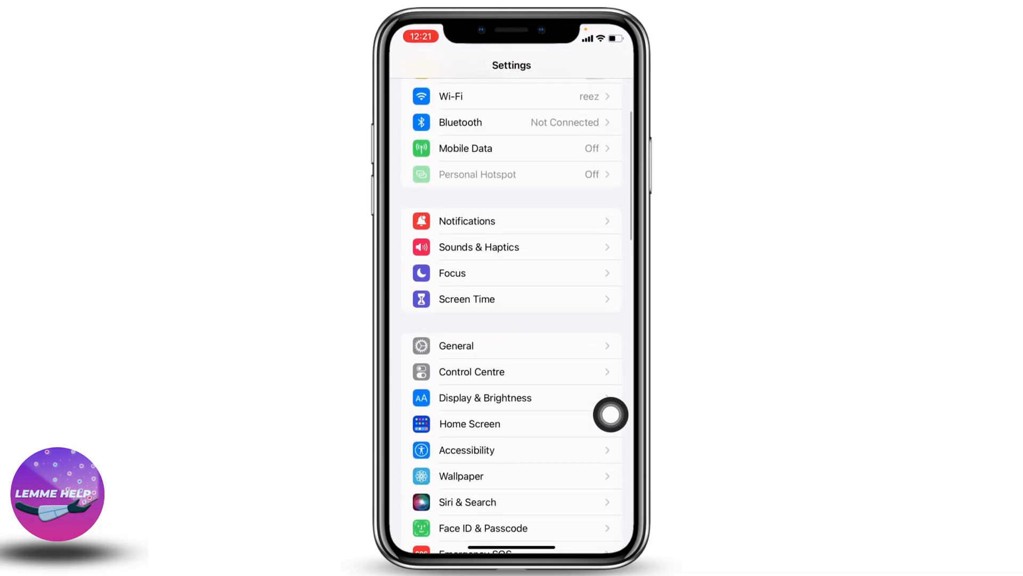
pyautogui.click(466, 450)
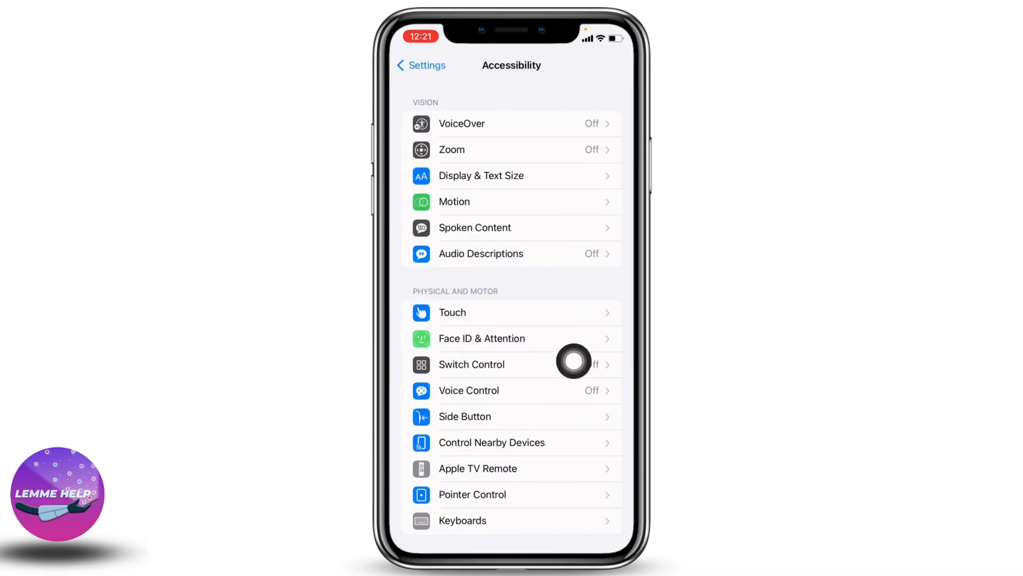
pyautogui.moveTo(608, 209)
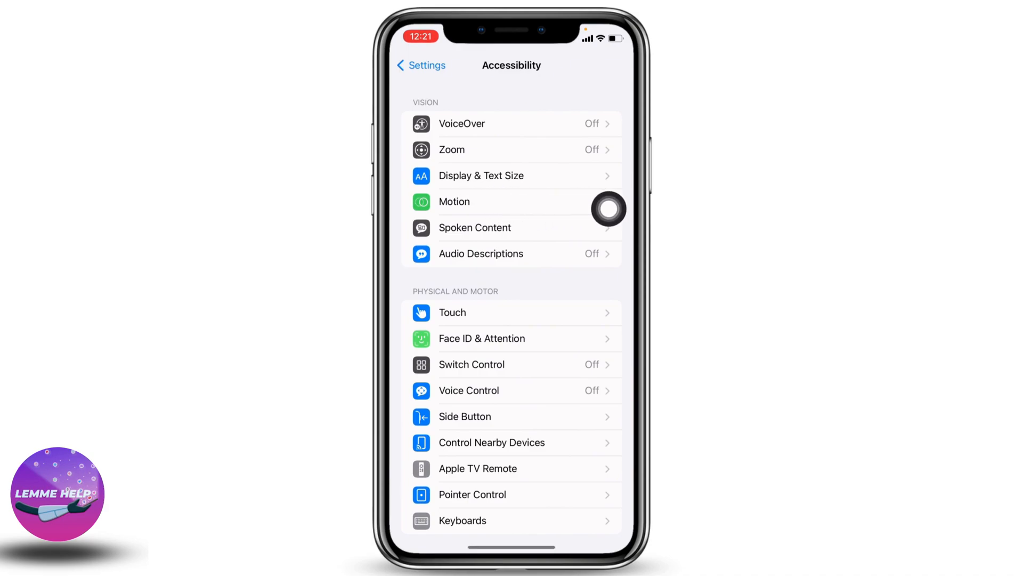
# - Confirm Reduce Motion is switched on in Motion, then return to the main Settings list
pyautogui.click(454, 201)
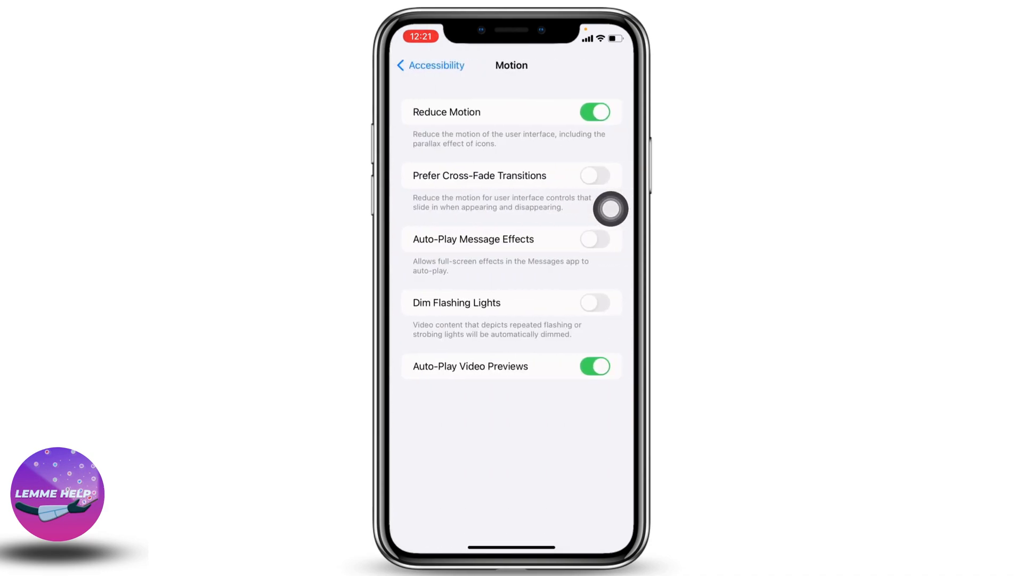
pyautogui.moveTo(592, 127)
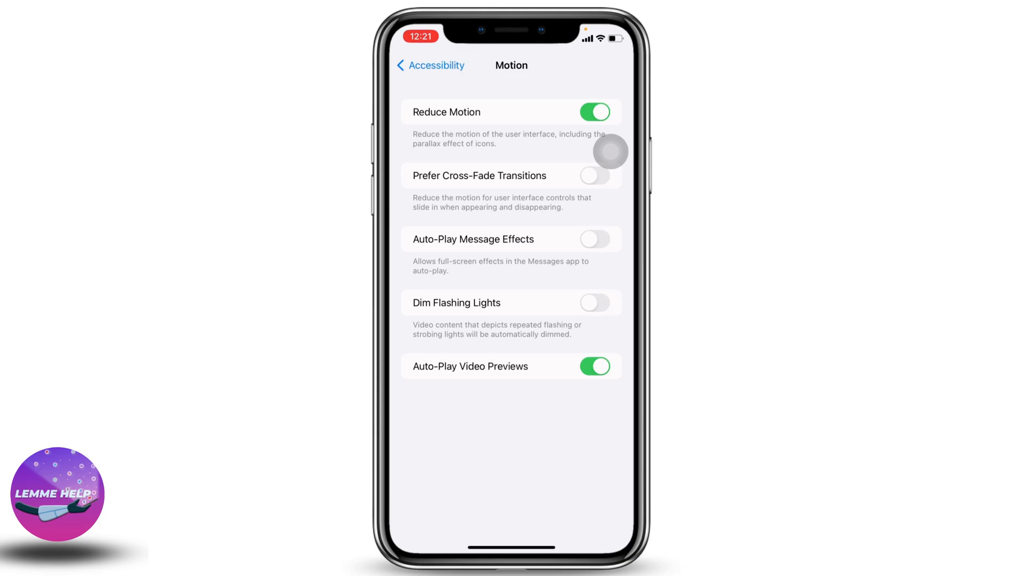
pyautogui.click(429, 65)
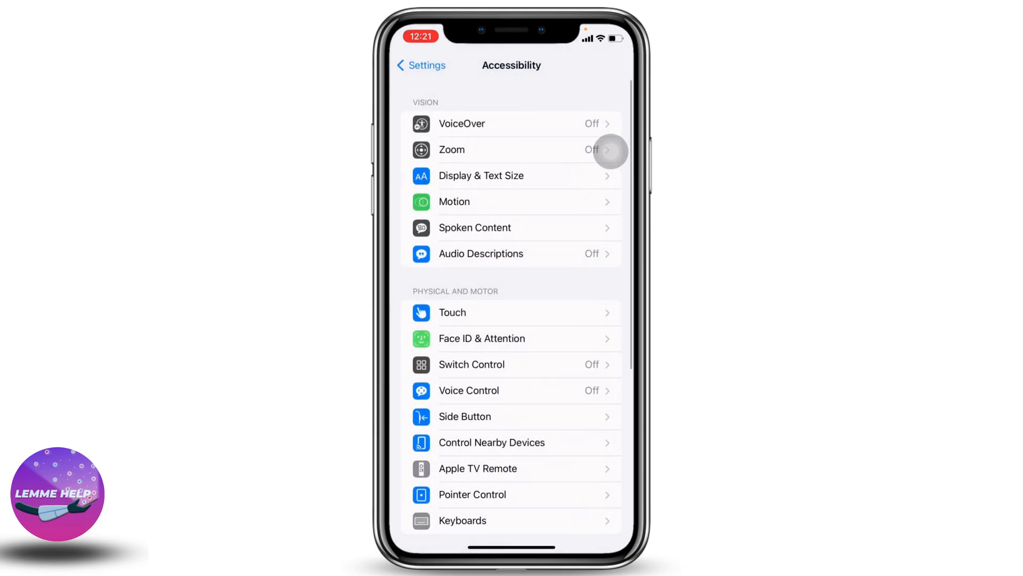
pyautogui.click(421, 65)
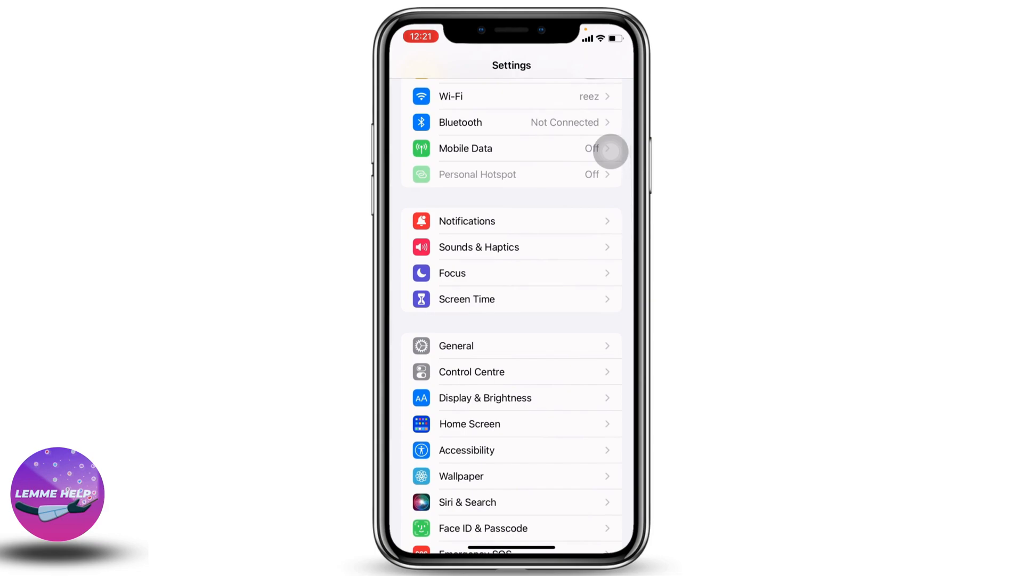
# - In General, switch Background App Refresh to Off and return to the General page
pyautogui.click(456, 345)
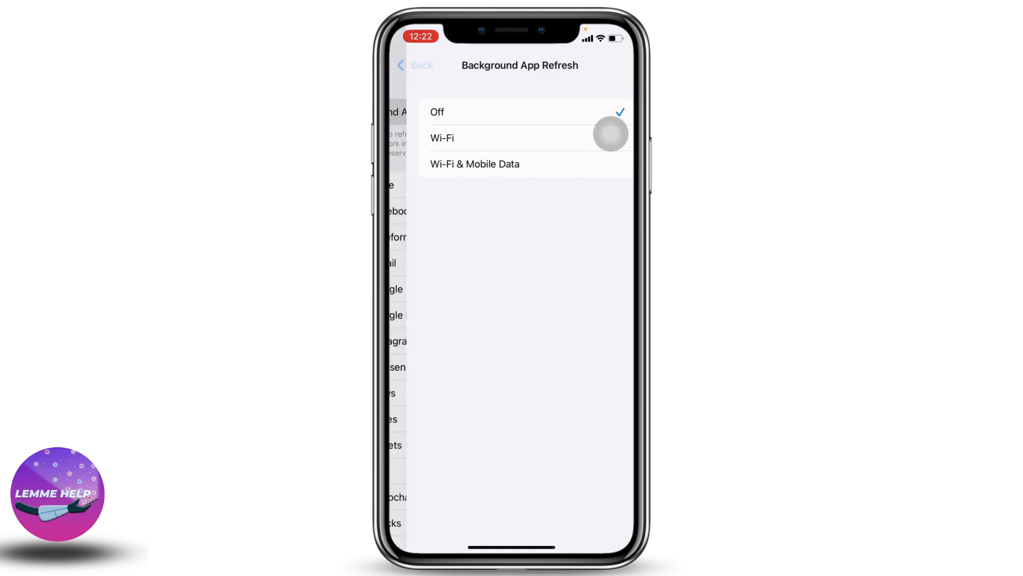
pyautogui.click(418, 65)
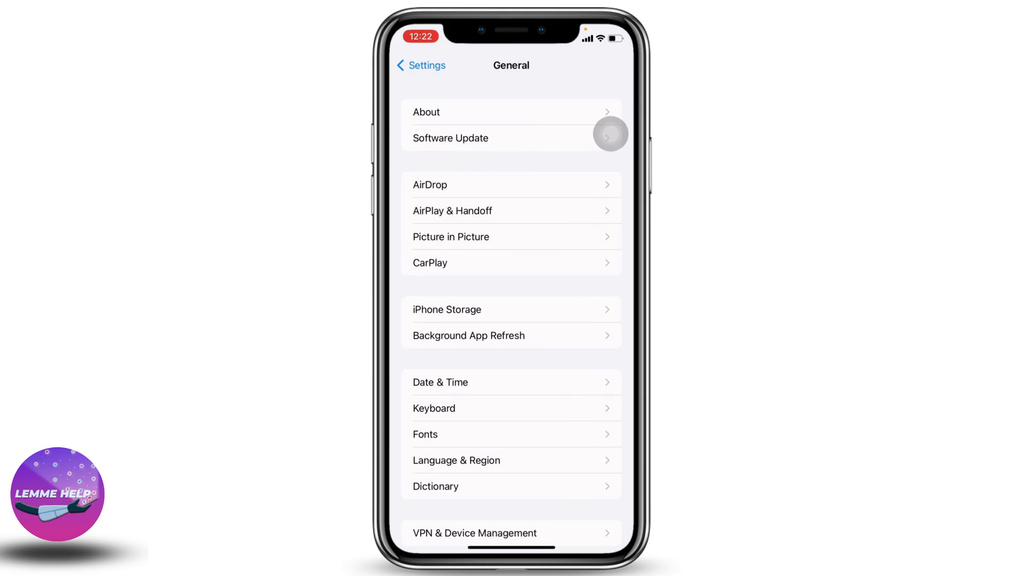
# - Review iPhone Storage under General (61.7 GB of 64 GB used), then return to Settings
pyautogui.click(421, 65)
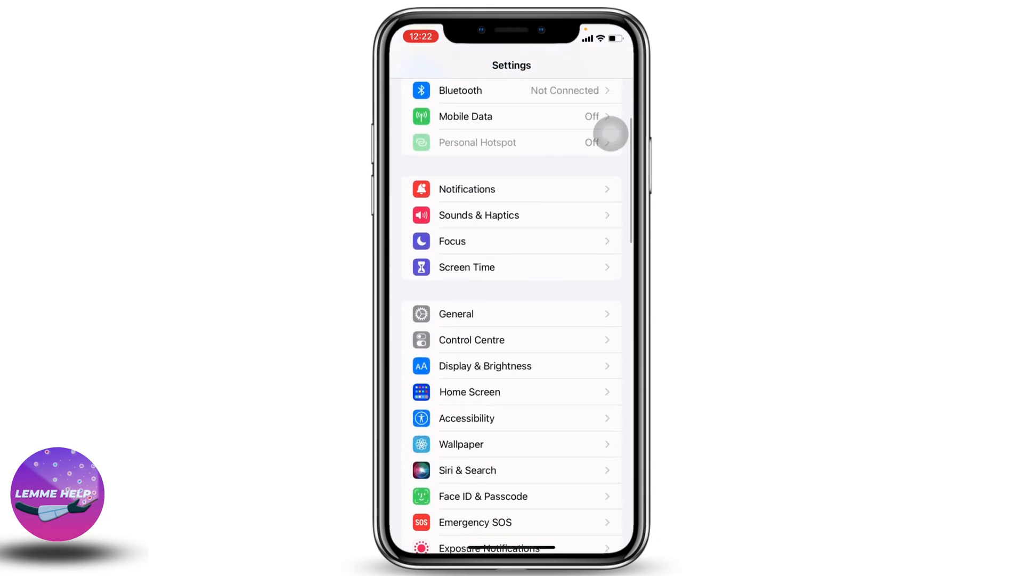
pyautogui.click(455, 314)
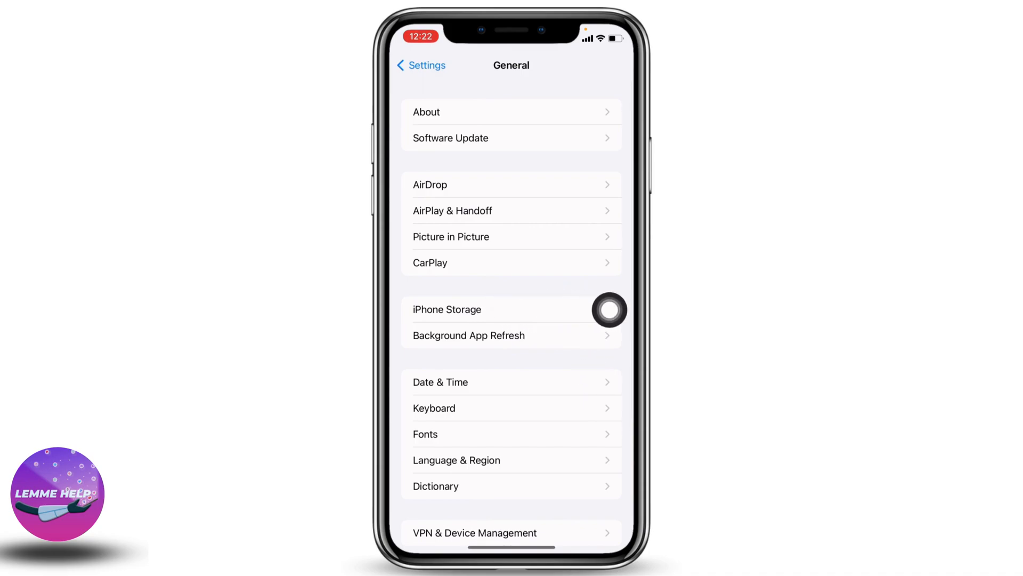
pyautogui.click(447, 309)
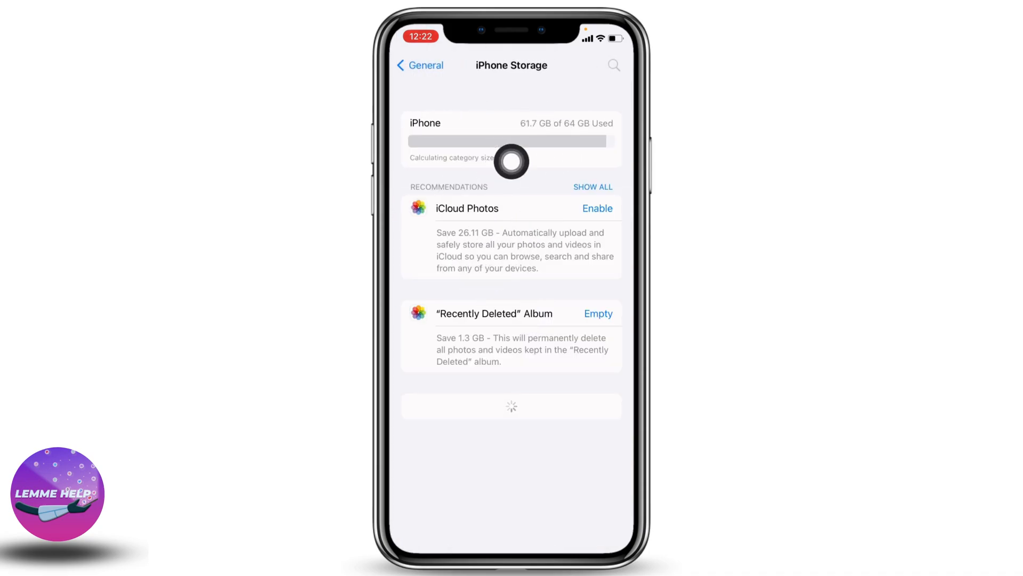
pyautogui.moveTo(609, 358)
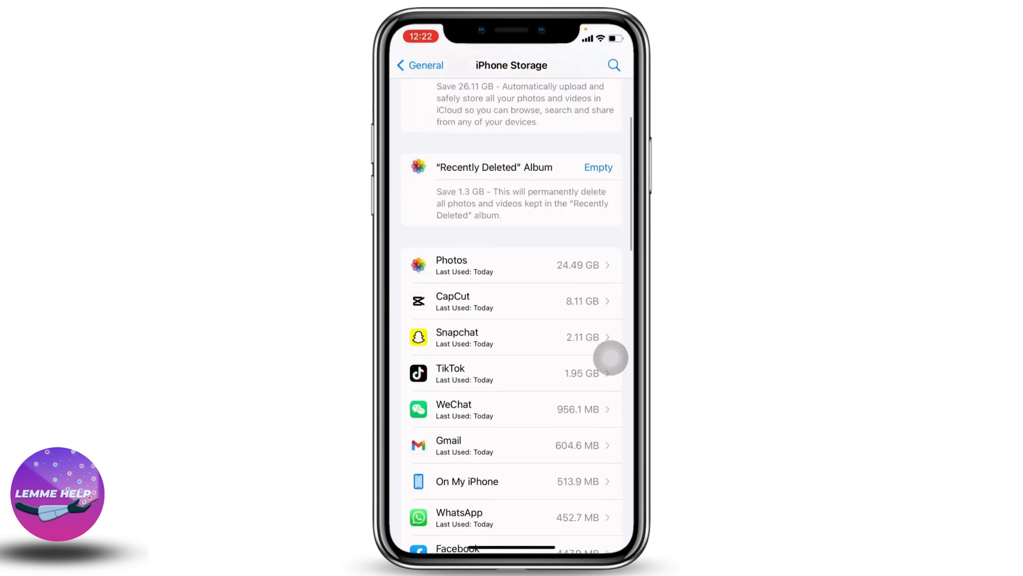
pyautogui.scroll(-3)
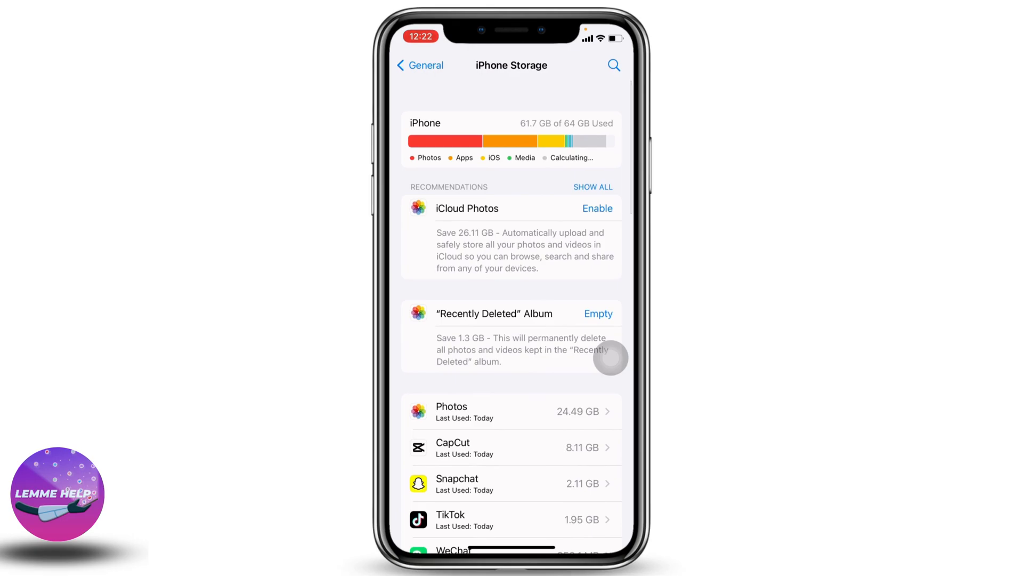
pyautogui.click(421, 65)
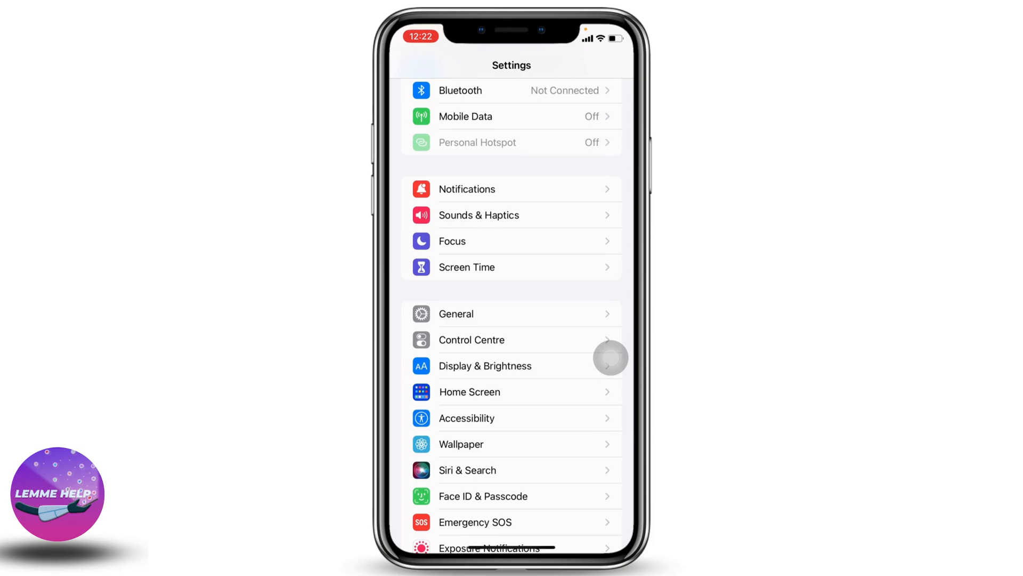
# - Choose Reset All Settings via General > Transfer or Reset iPhone, reaching the passcode prompt
pyautogui.scroll(-3)
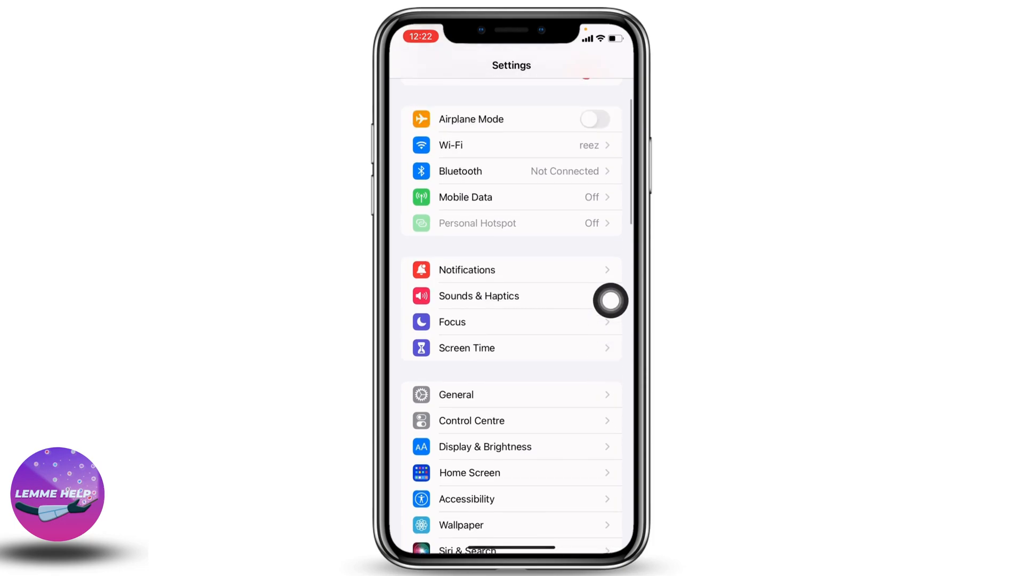
pyautogui.scroll(-3)
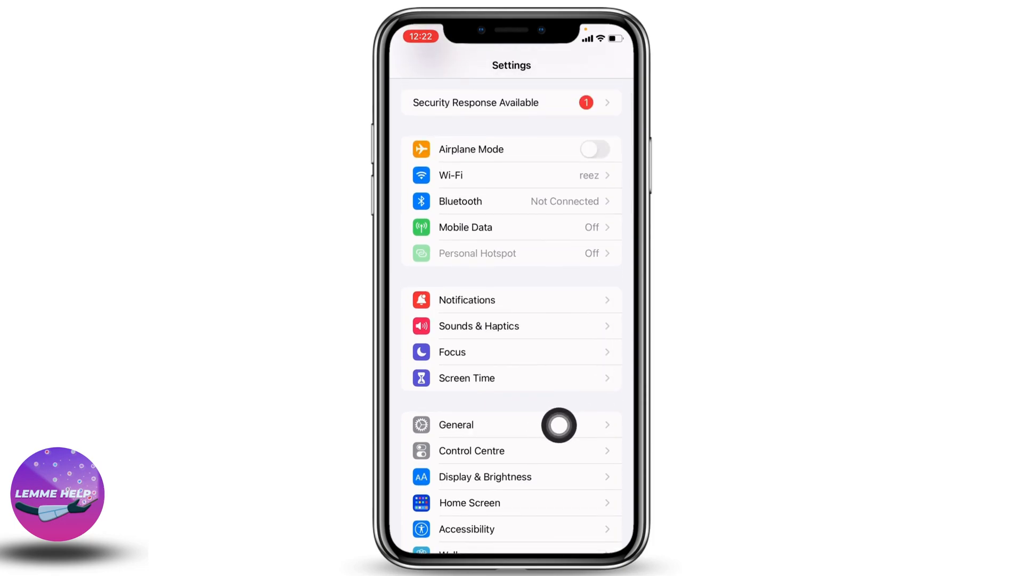
pyautogui.click(456, 424)
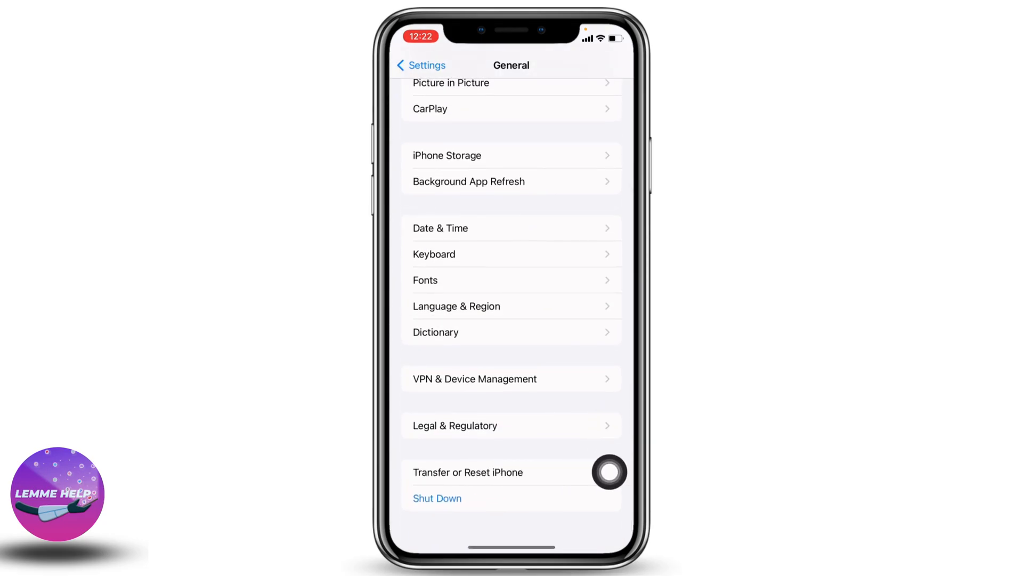
pyautogui.click(467, 472)
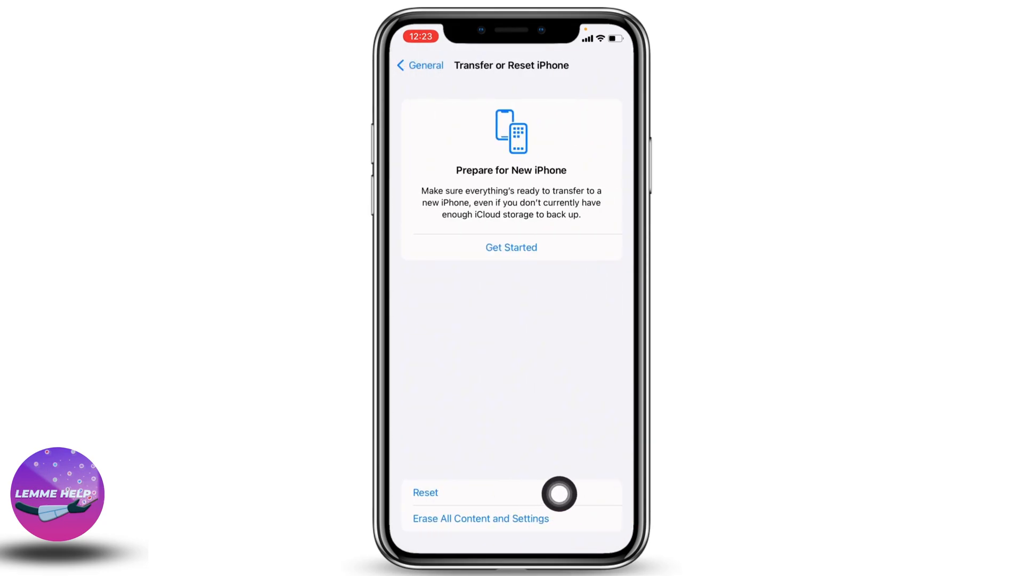
pyautogui.click(425, 493)
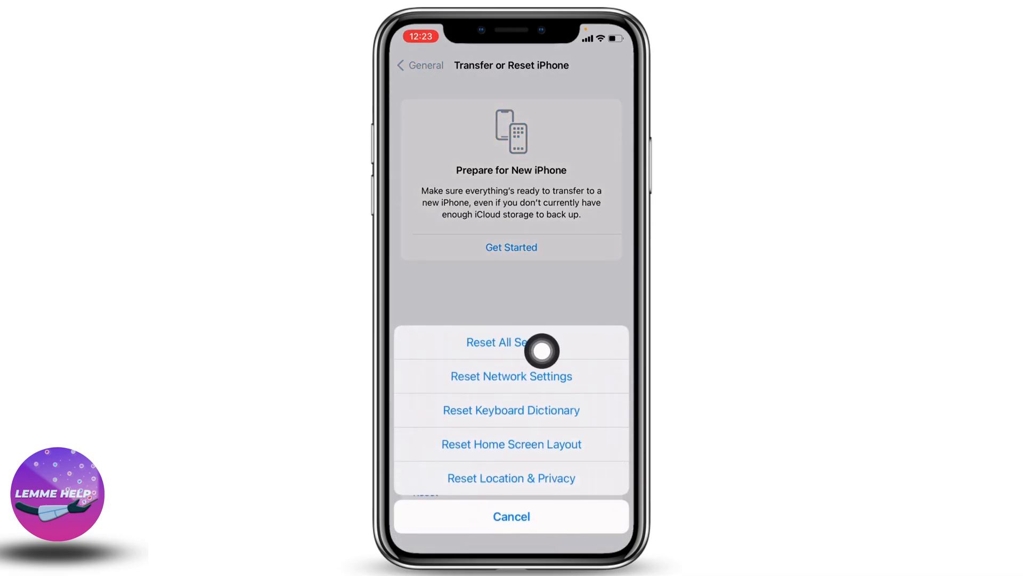
pyautogui.click(496, 342)
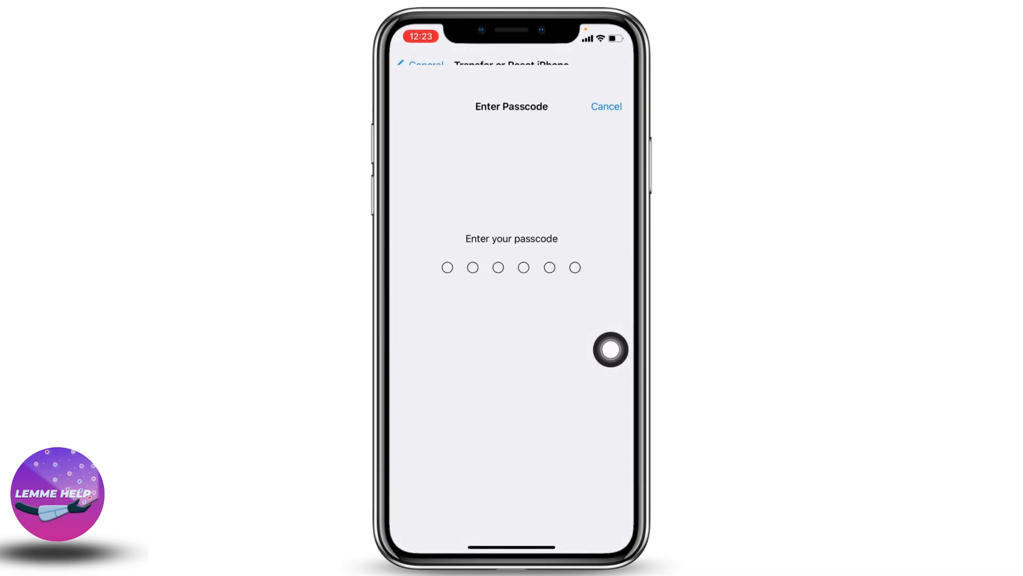